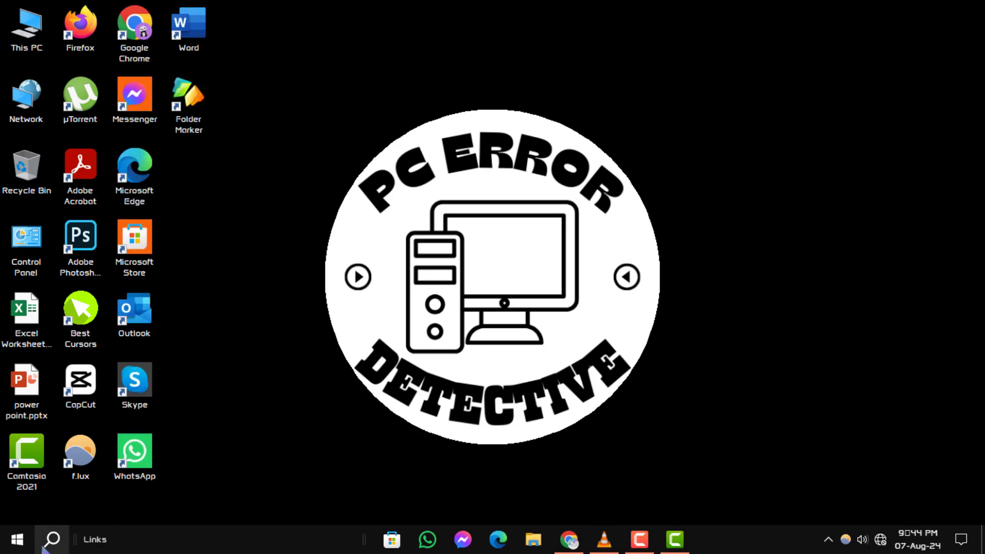
# Step: Launch Device Manager from the taskbar search
pyautogui.click(50, 538)
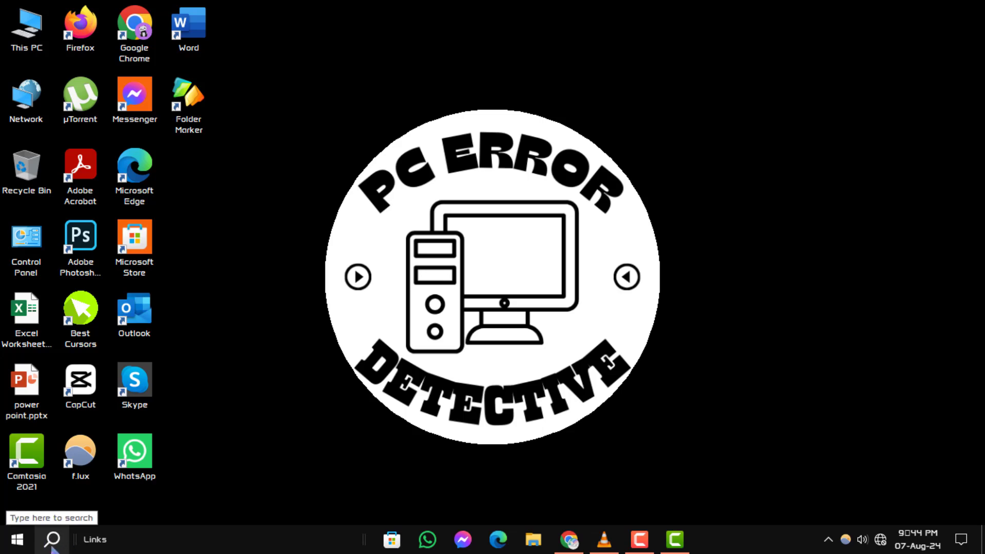
pyautogui.click(50, 538)
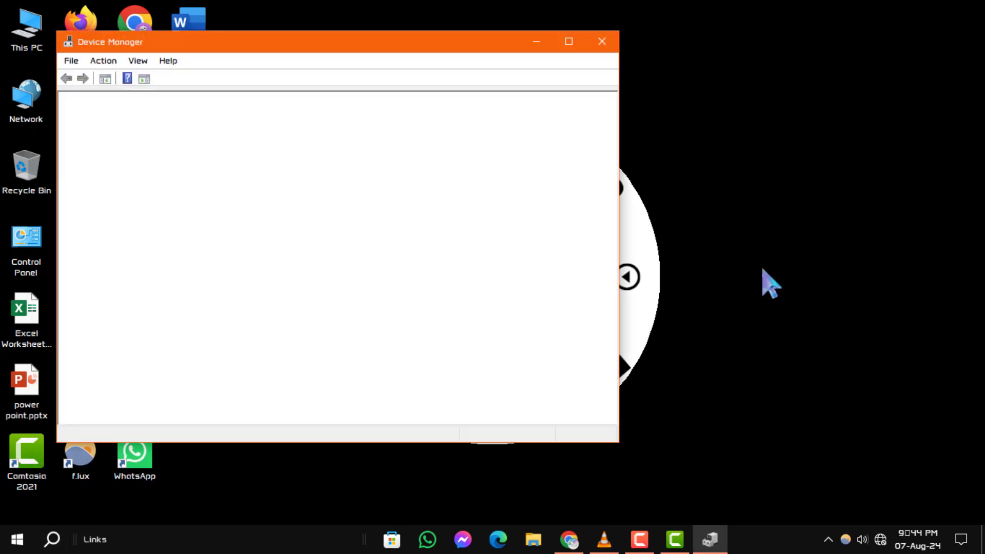
# Step: Maximize Device Manager and select Realtek High Definition Audio under Sound, video and game controllers
pyautogui.click(568, 41)
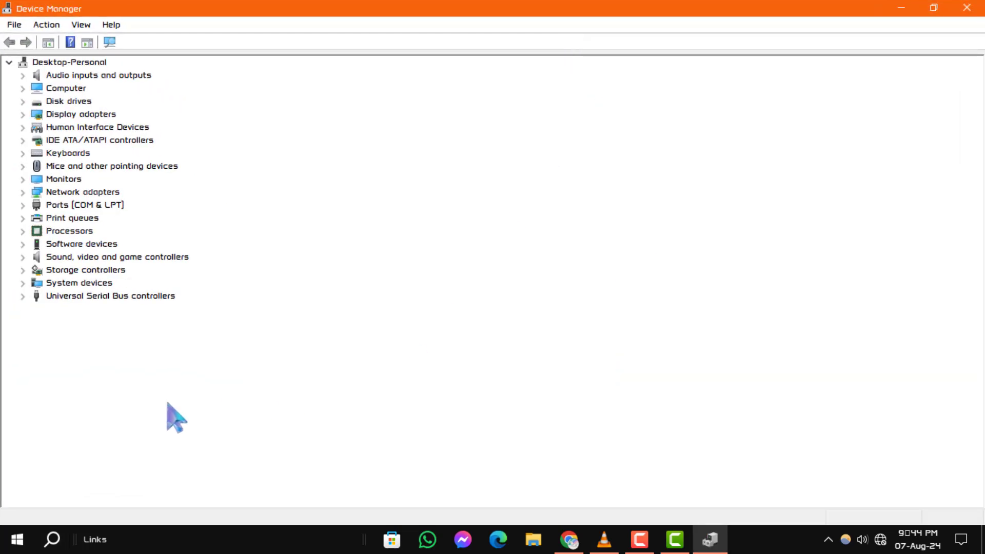
pyautogui.click(117, 256)
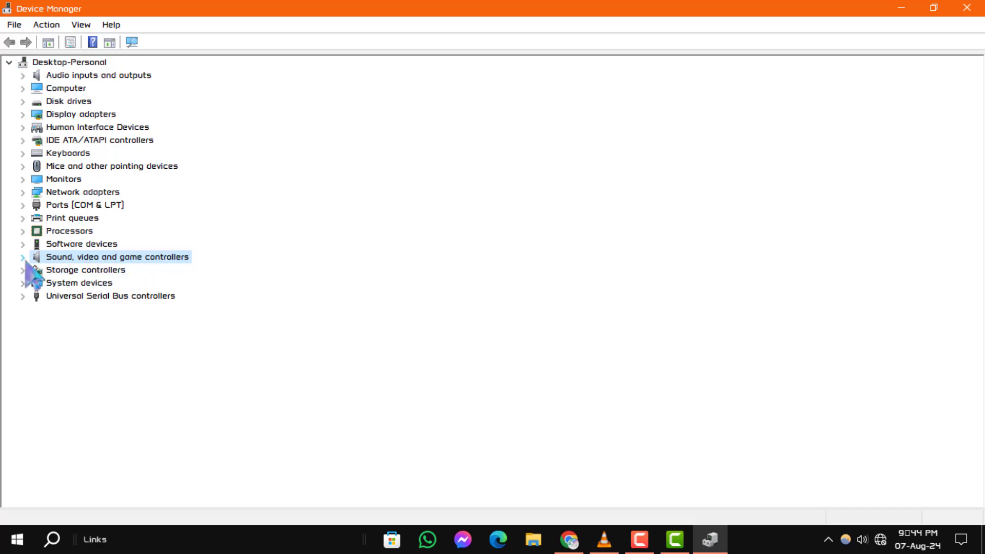
pyautogui.click(22, 256)
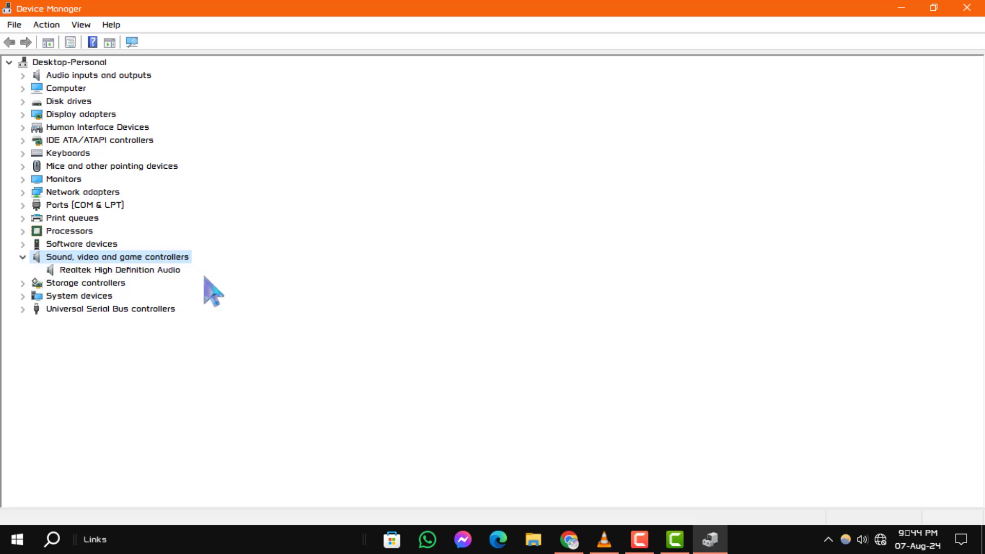
pyautogui.click(119, 270)
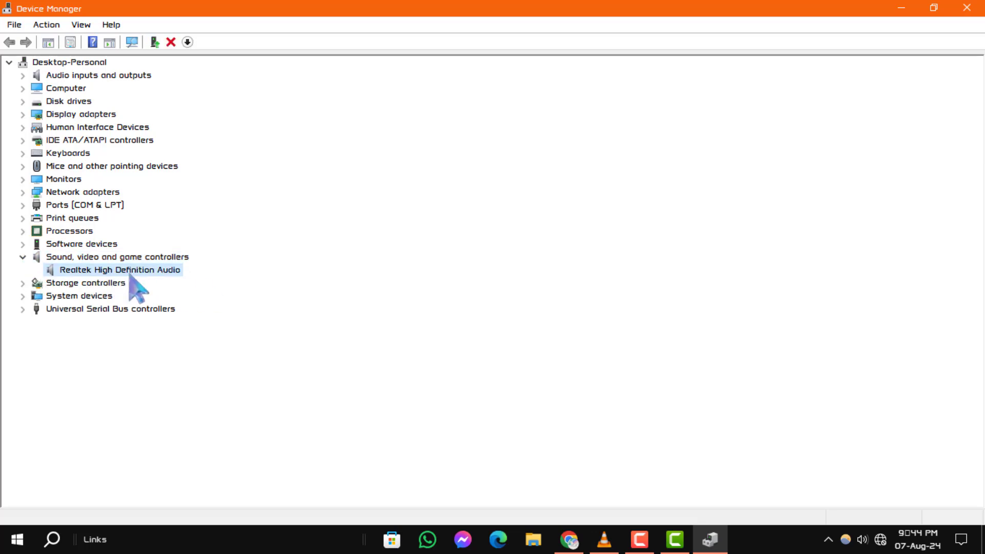
pyautogui.moveTo(166, 284)
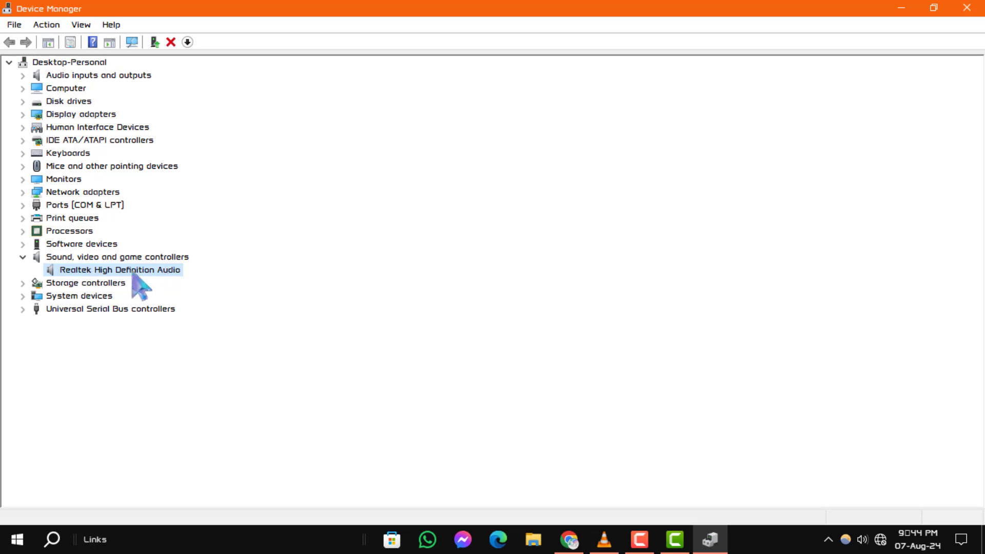
# Step: Open the Realtek High Definition Audio Properties and go to its Driver tab
pyautogui.doubleClick(116, 269)
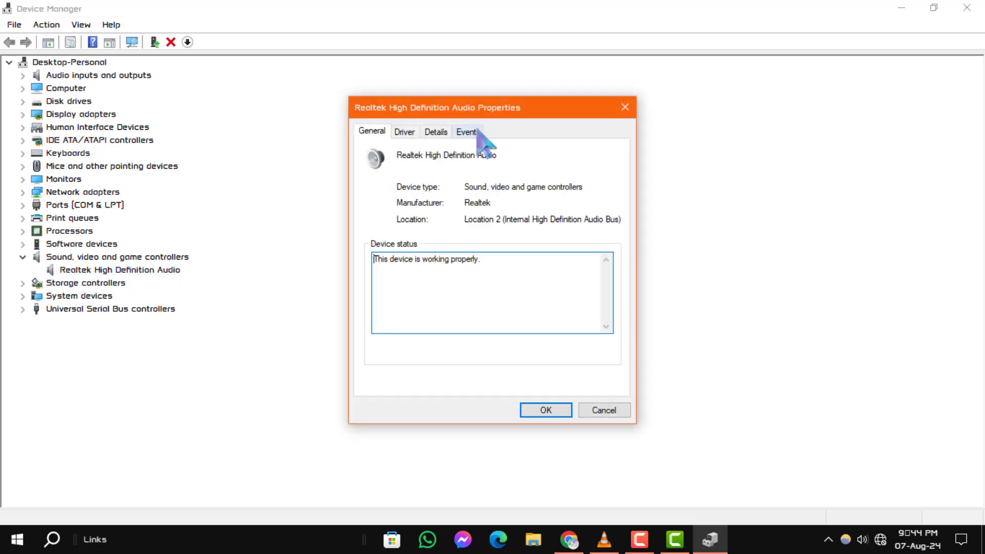
pyautogui.moveTo(513, 208)
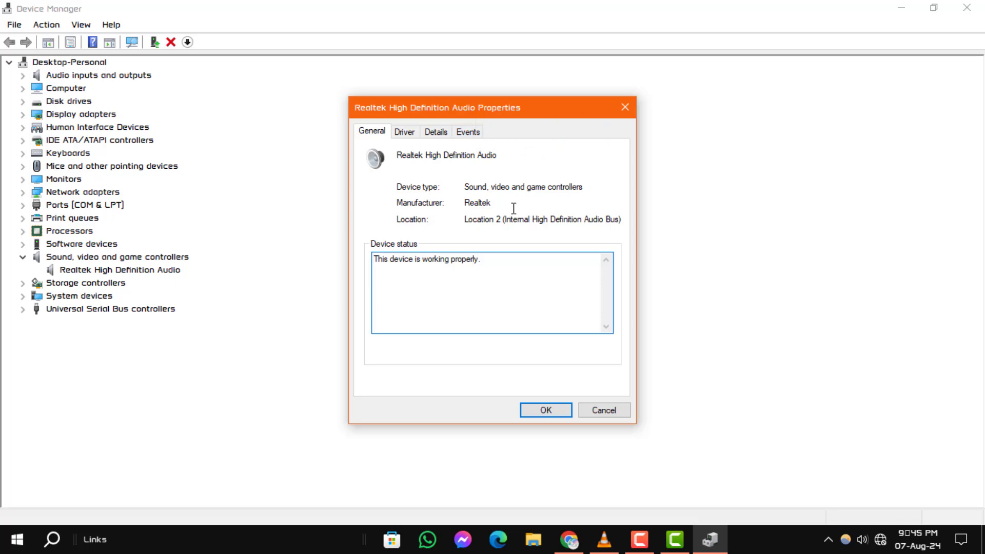
pyautogui.moveTo(486, 220)
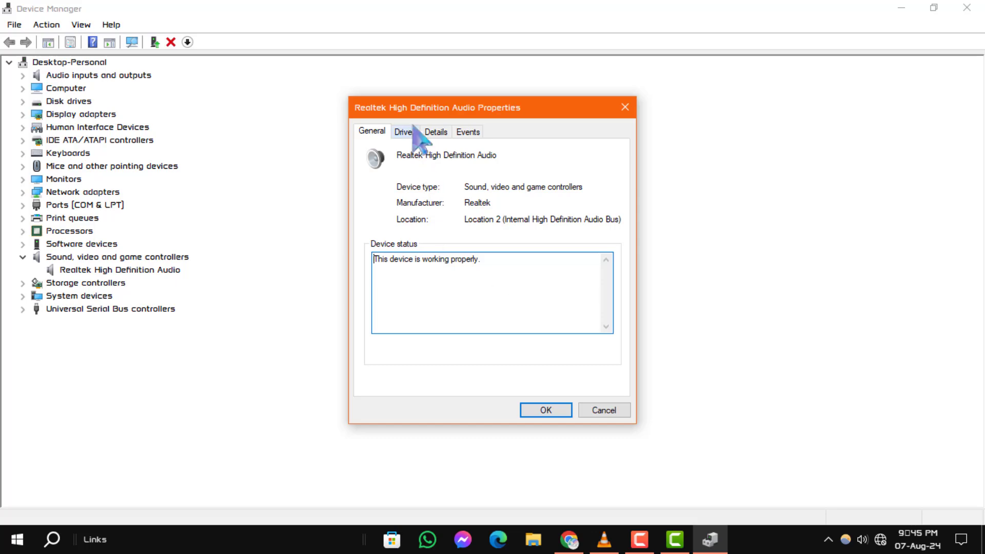
pyautogui.click(405, 132)
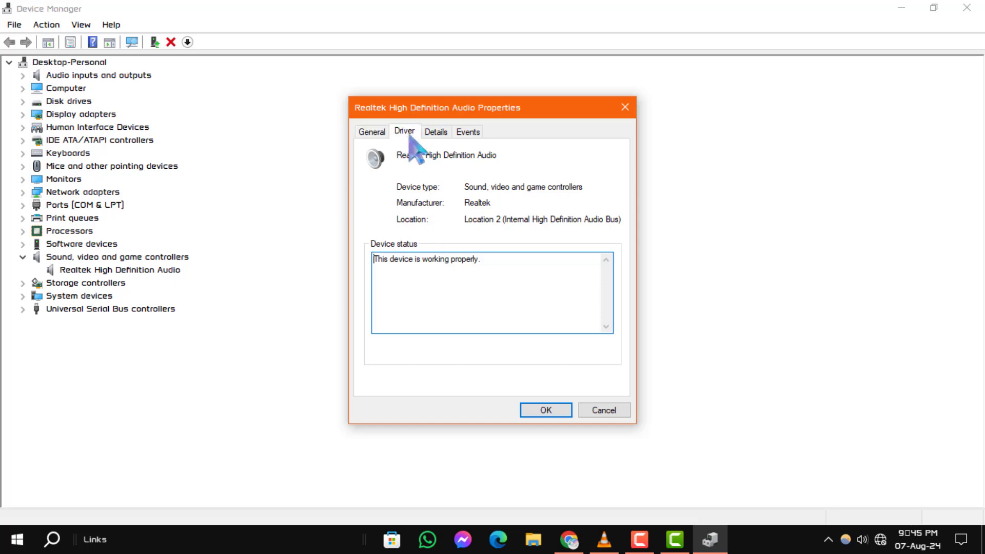
# Step: View the Driver tab: Realtek Semiconductor, dated 07-Nov-17, version 6.0.1.8295
pyautogui.click(405, 131)
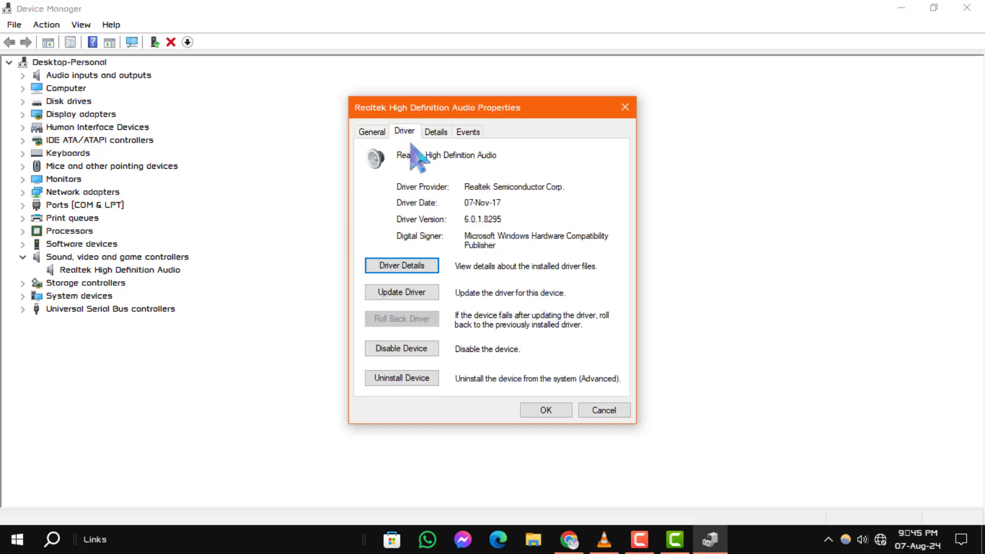
pyautogui.moveTo(577, 324)
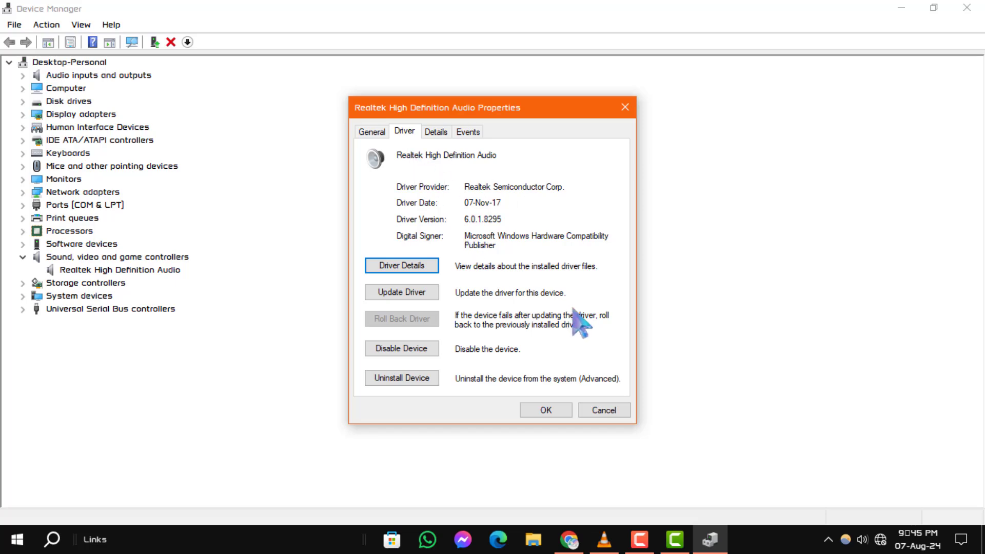
pyautogui.moveTo(514, 215)
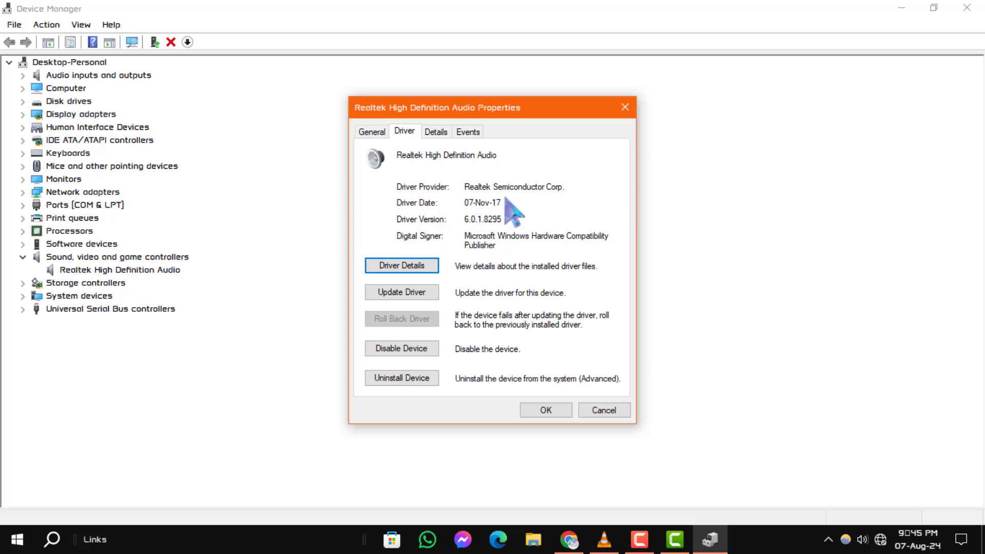
pyautogui.moveTo(511, 219)
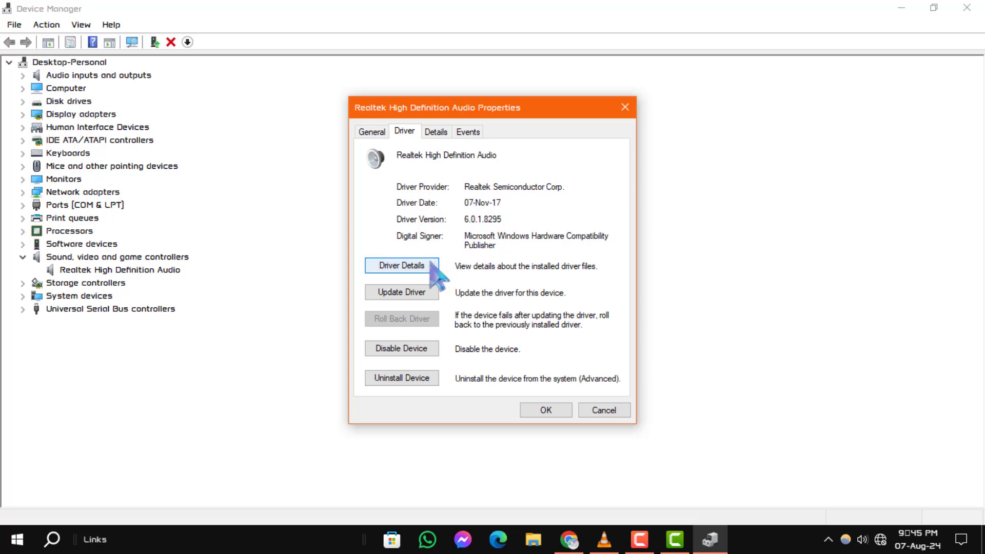
pyautogui.moveTo(421, 295)
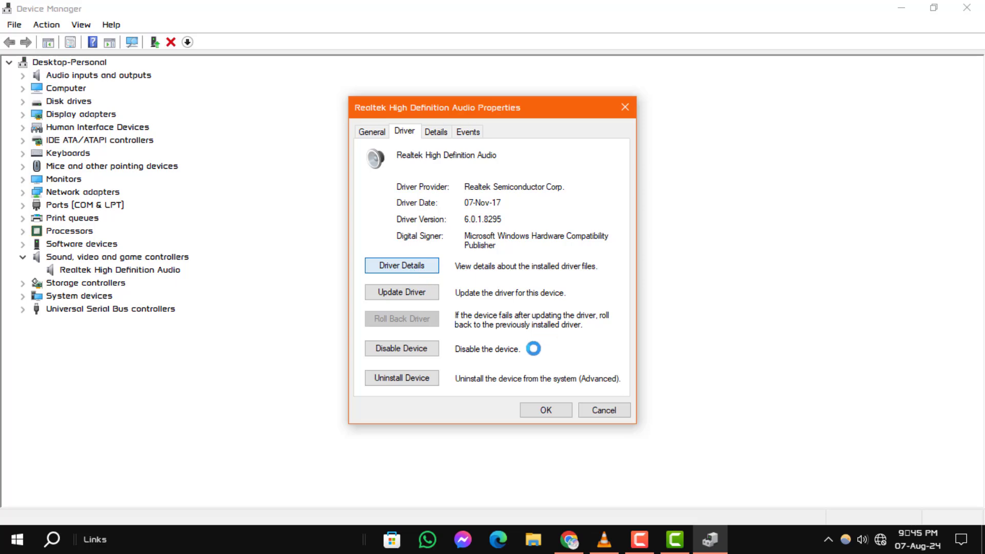
# Step: Open Driver Details and scroll through the driver's DLL and SYS files
pyautogui.click(401, 265)
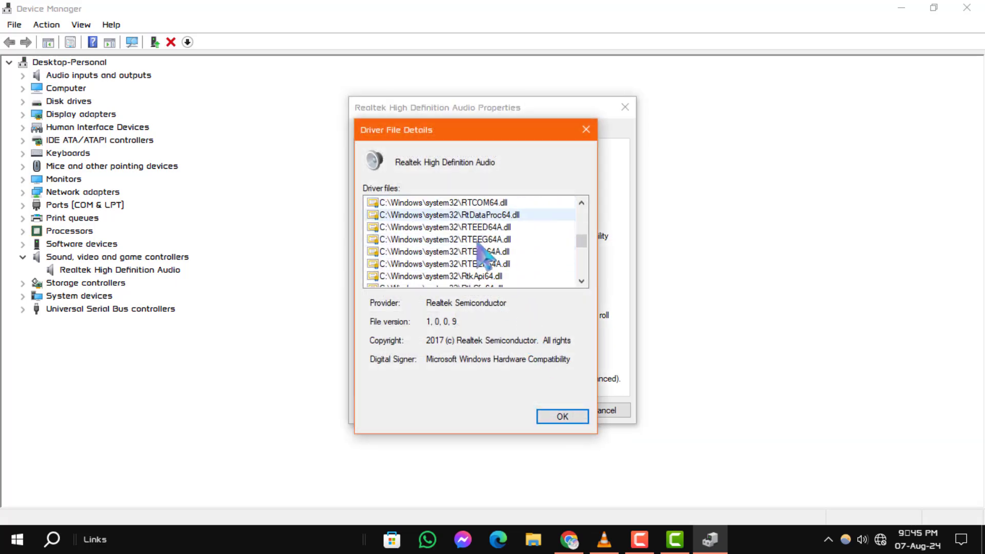
pyautogui.scroll(-3)
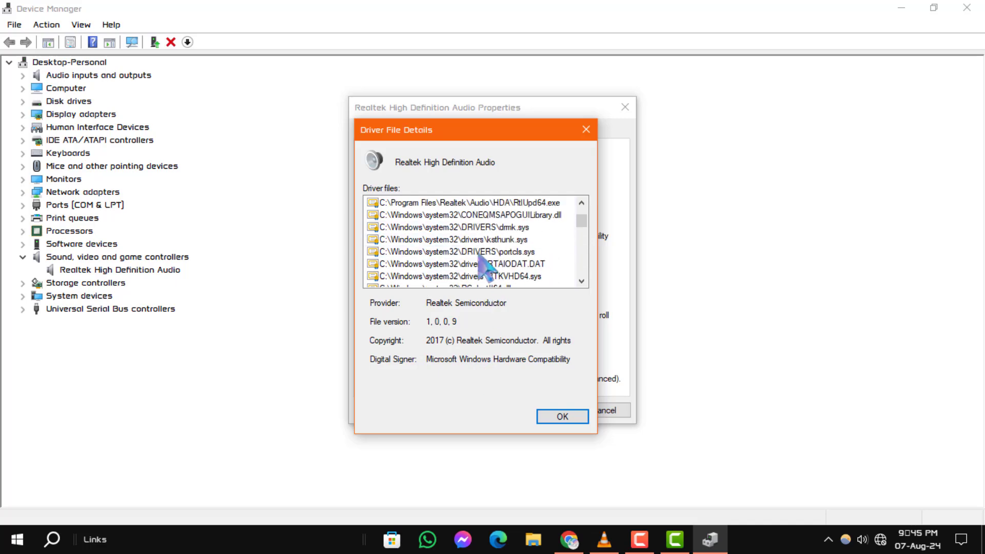
pyautogui.scroll(-3)
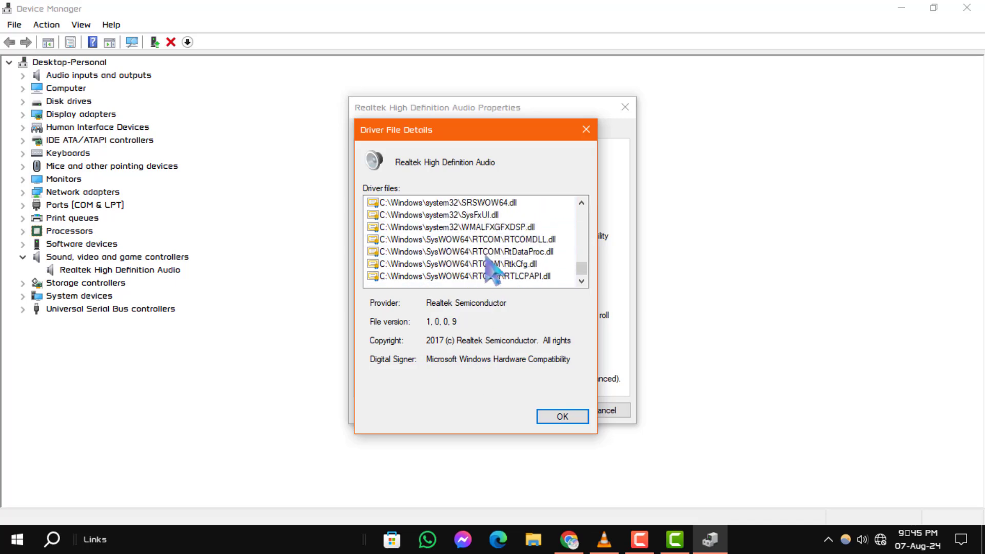
# Step: Dismiss Driver File Details to return to the Realtek driver's version 6.0.1.8295 information
pyautogui.click(562, 417)
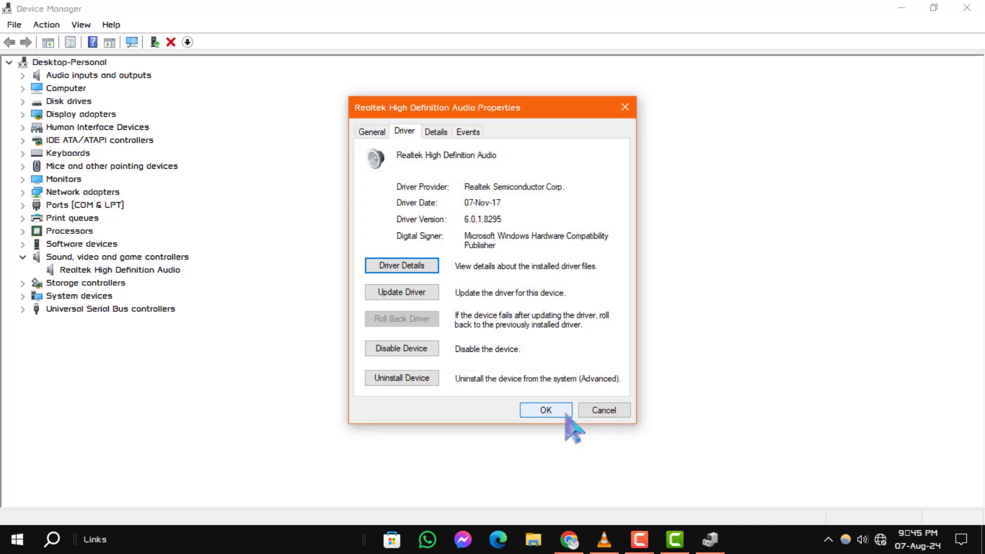
pyautogui.moveTo(613, 304)
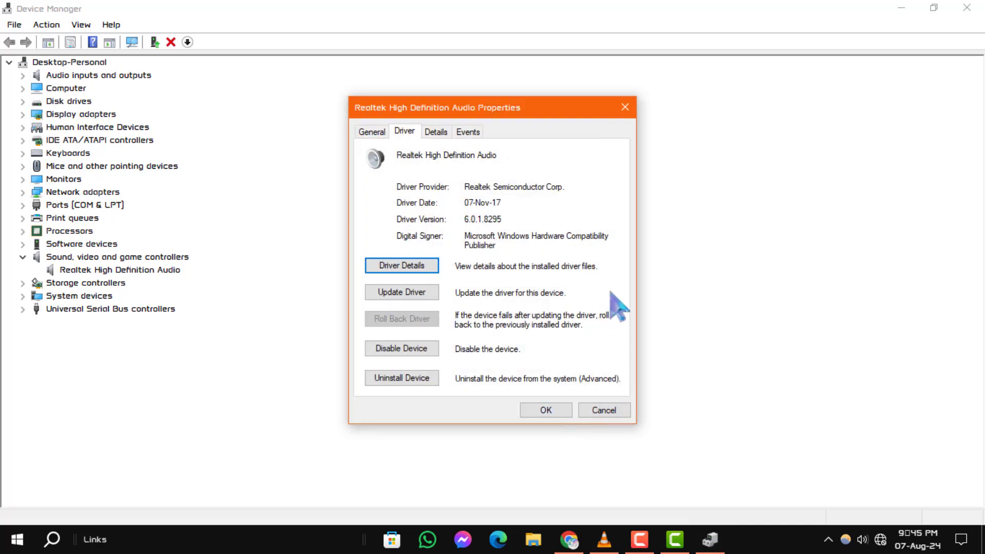
pyautogui.moveTo(630, 342)
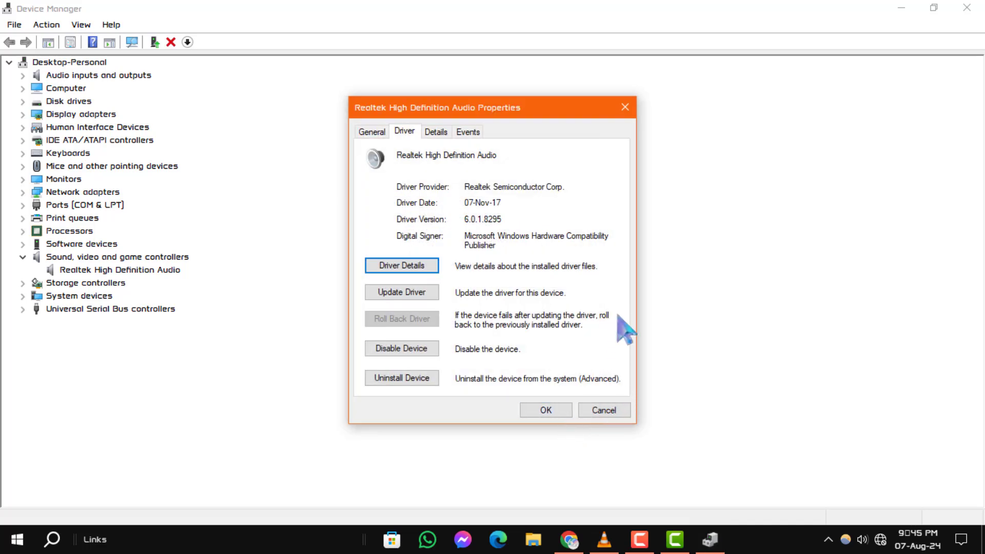